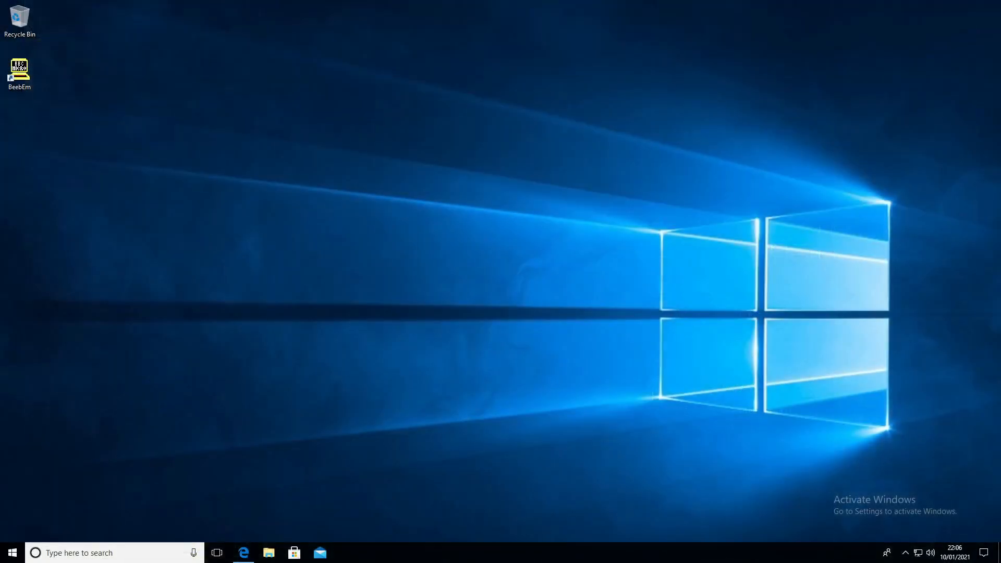
Step: Launch BeebEm from the desktop and catalogue drive 0 with *., getting Disk fault 1E at 00/00
double_click(19, 70)
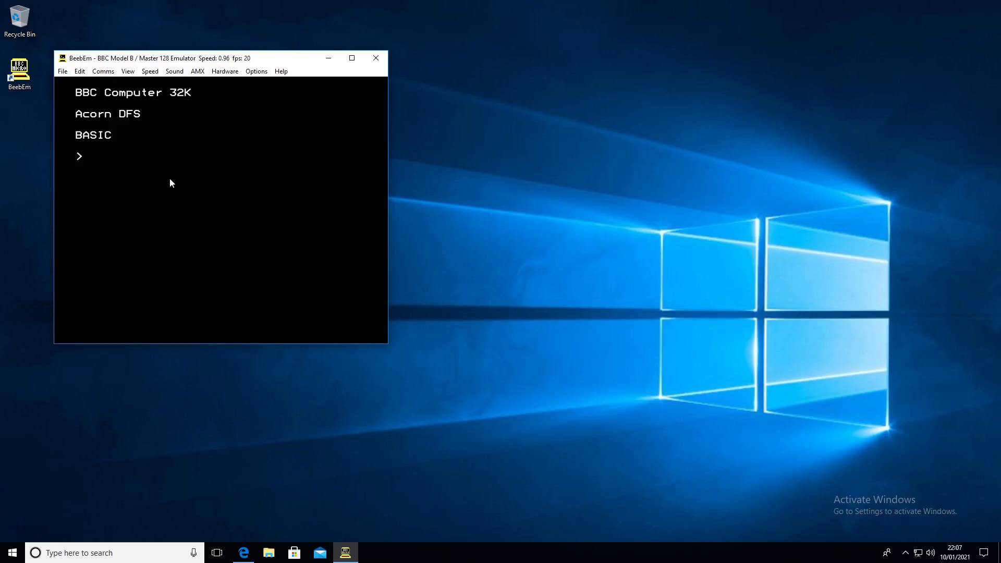
type("*.")
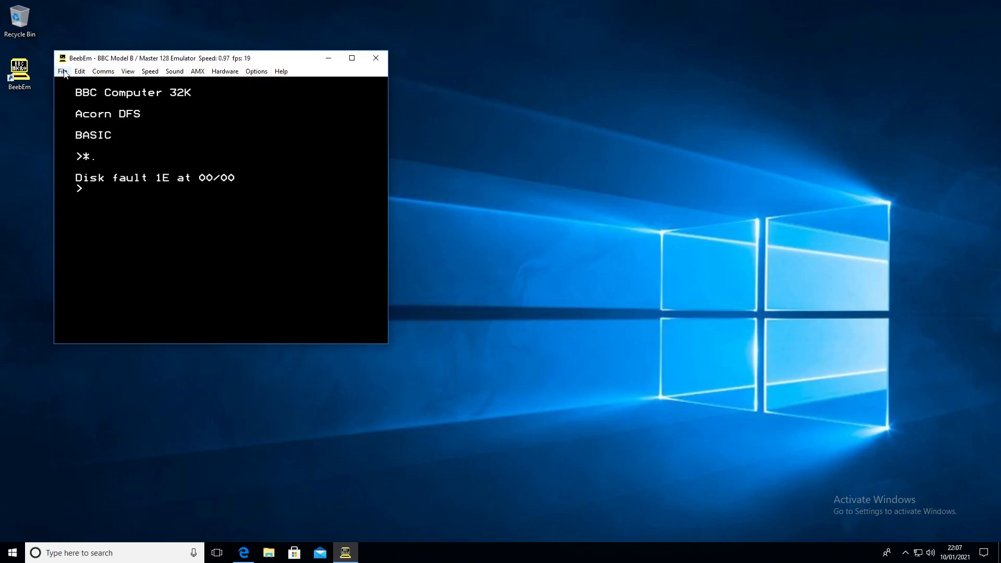
Step: Load the econet_level_1_utils.ssd image from DiscIms into drive 0
left_click(61, 71)
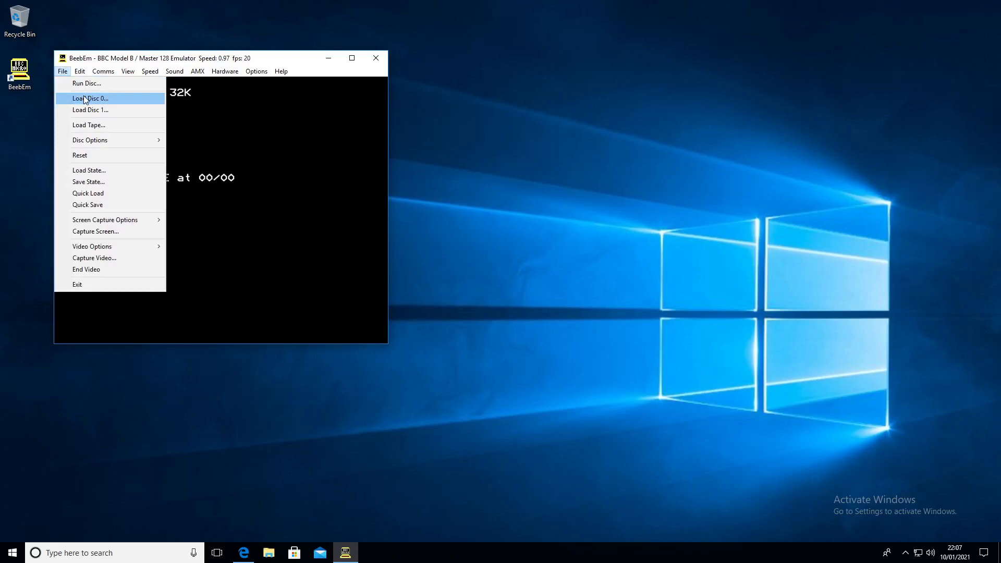
left_click(89, 98)
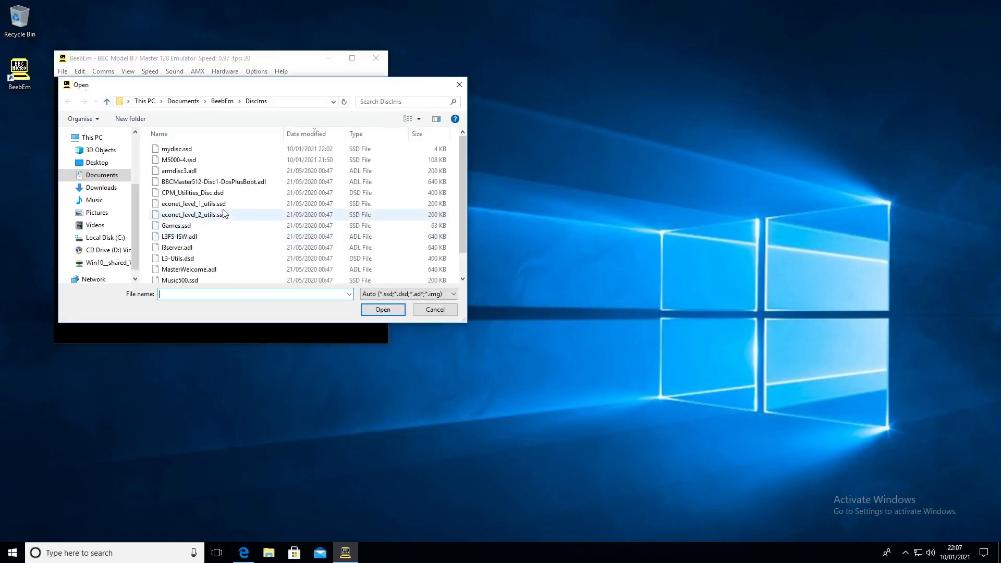
left_click(193, 204)
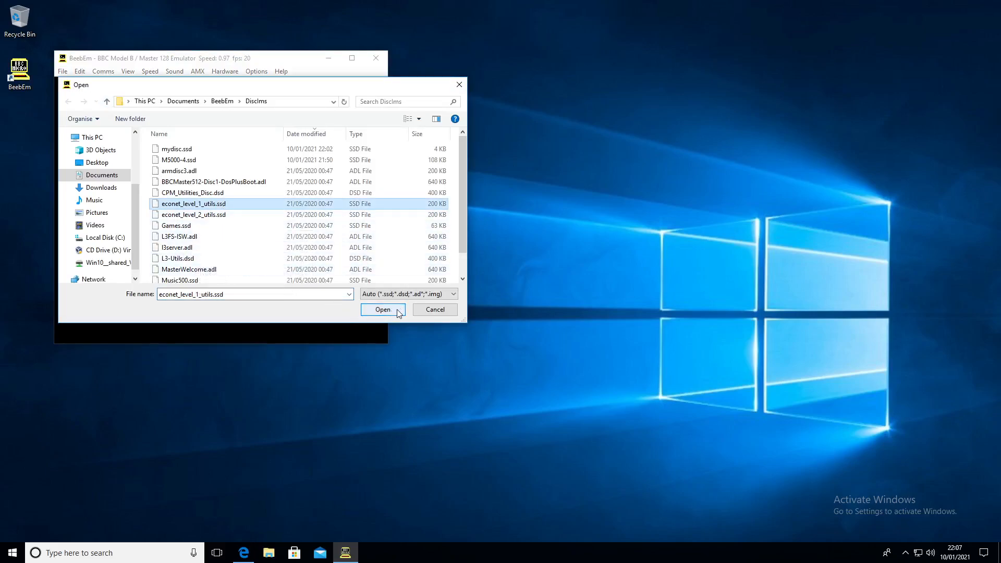
left_click(382, 309)
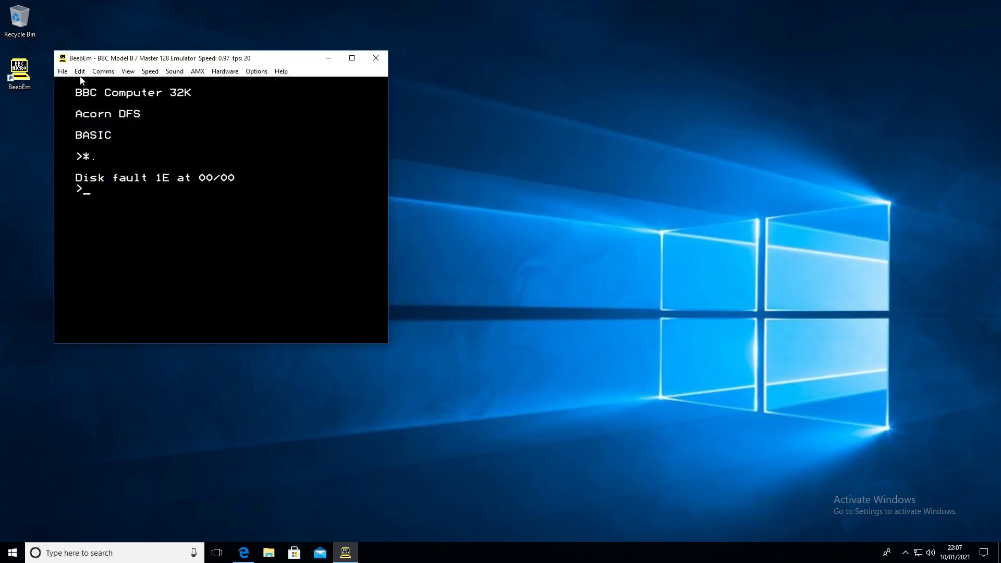
Step: Create a new blank disc in drive 0 saved as MyDisk.ssd
left_click(61, 71)
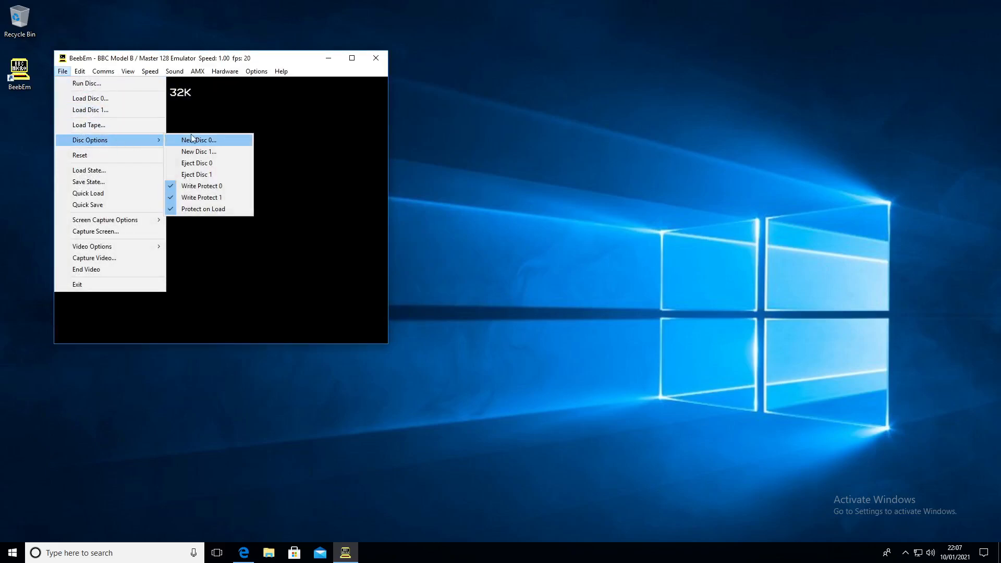
left_click(198, 140)
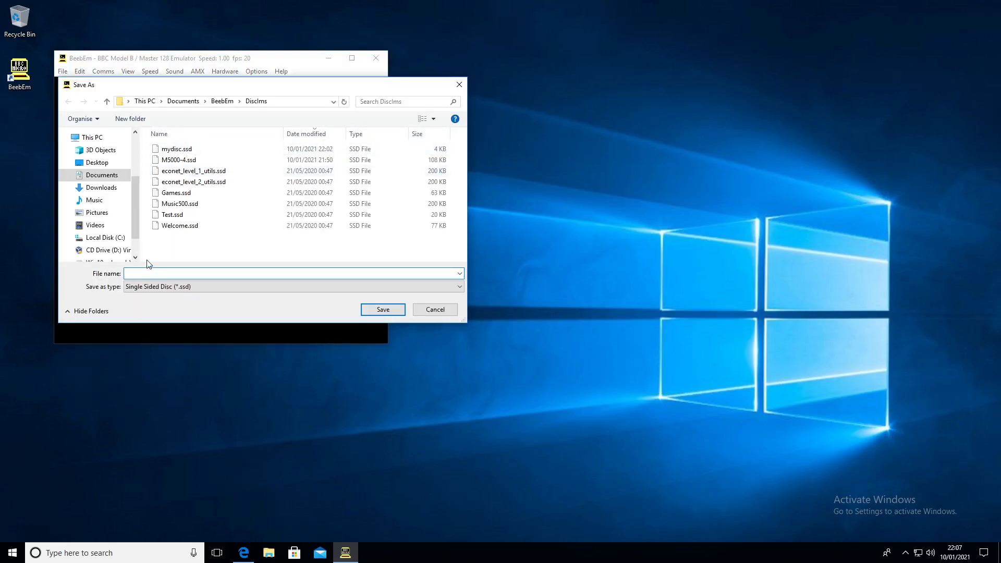
type("MyDisk")
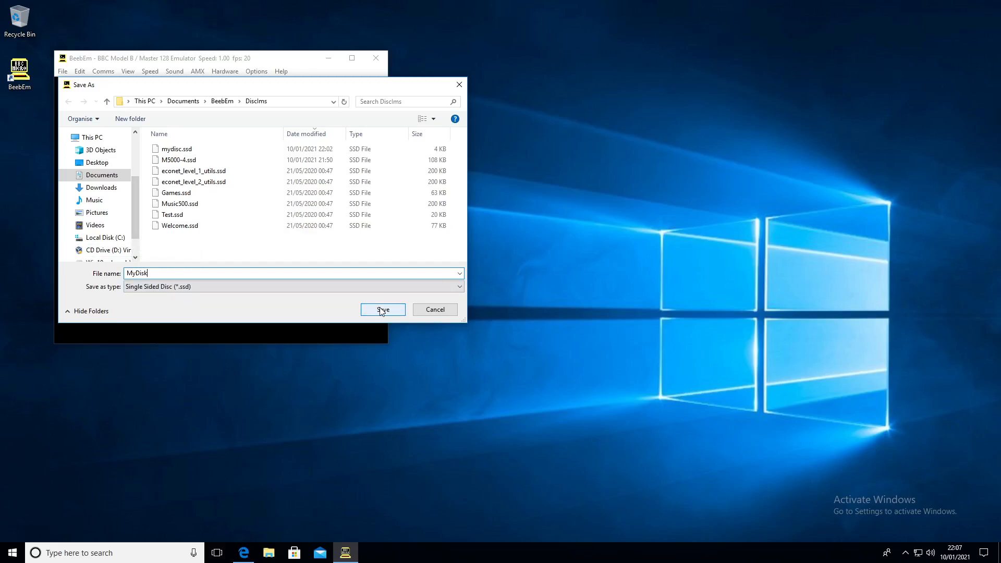
left_click(382, 309)
type("*.")
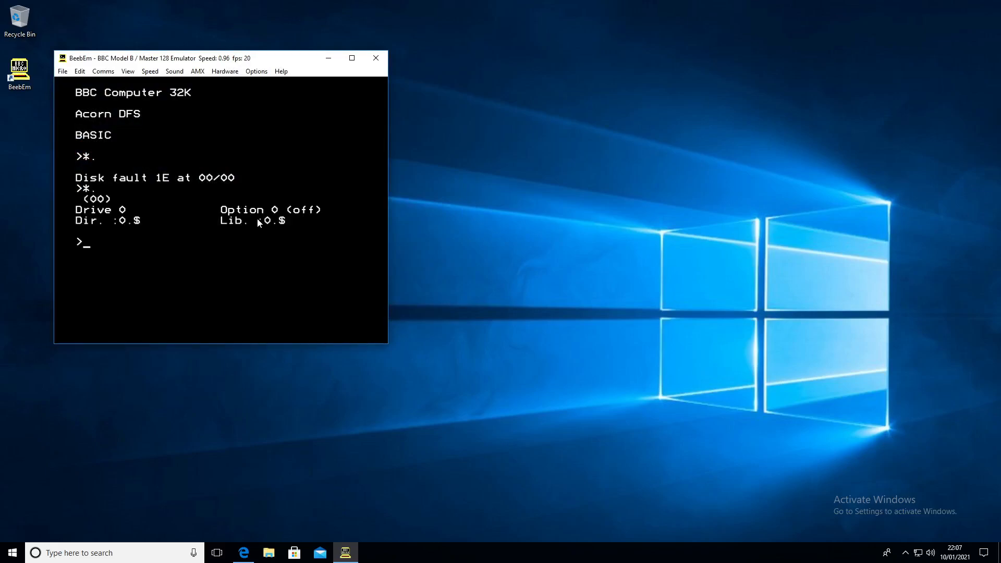
mouse_move(150, 123)
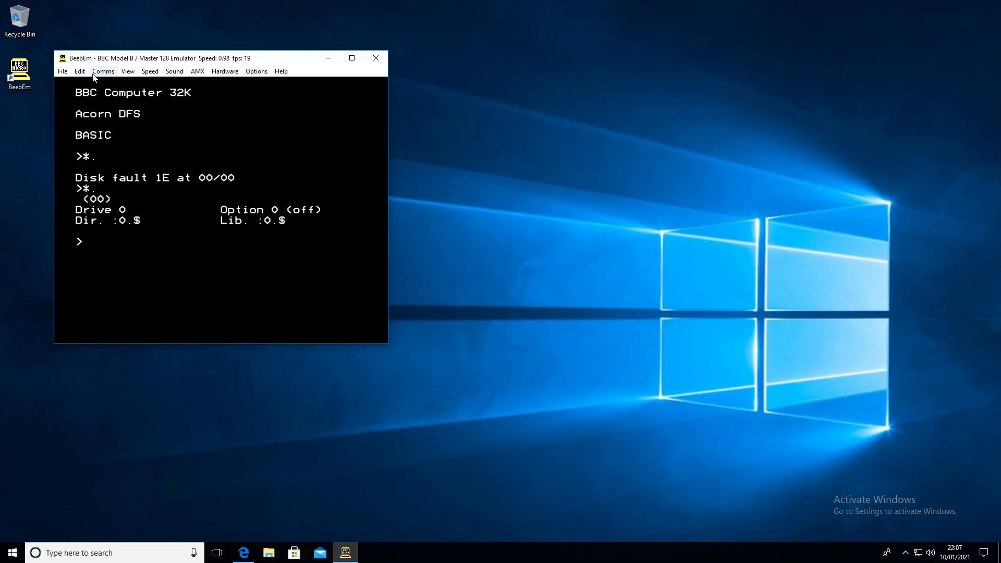
Step: Import the MW-data file from the Richards data folder onto drive 0, showing All files
left_click(79, 71)
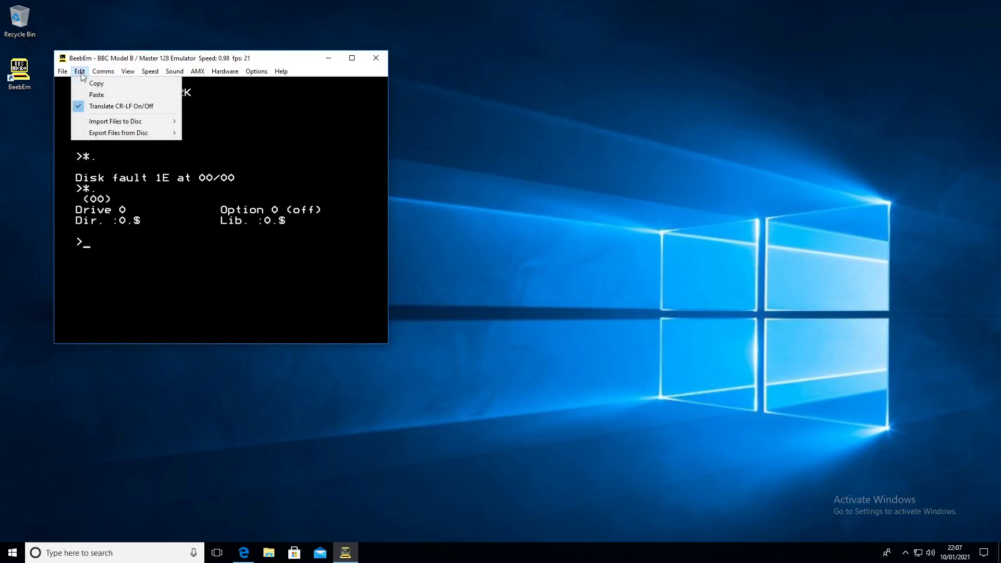
mouse_move(115, 121)
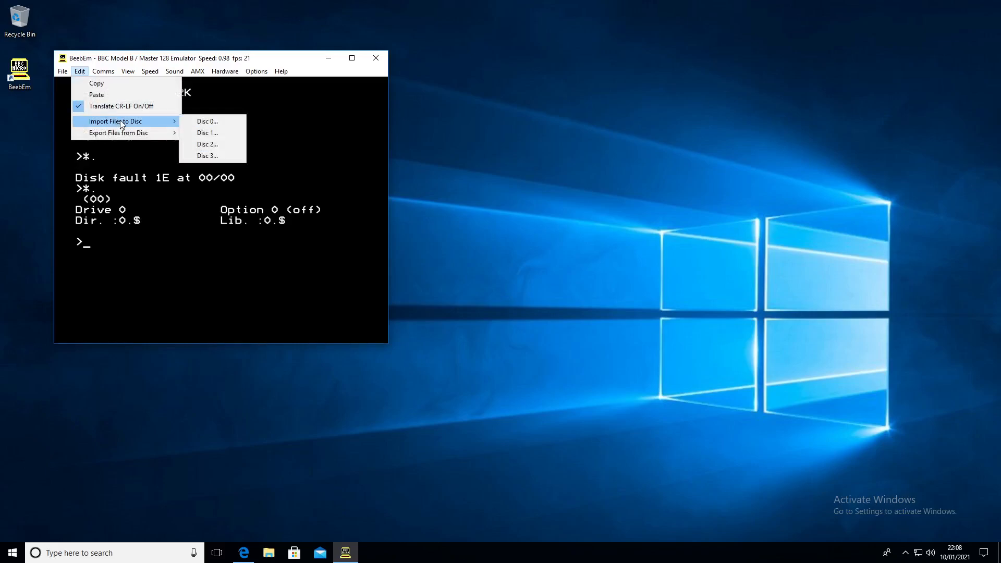
mouse_move(210, 121)
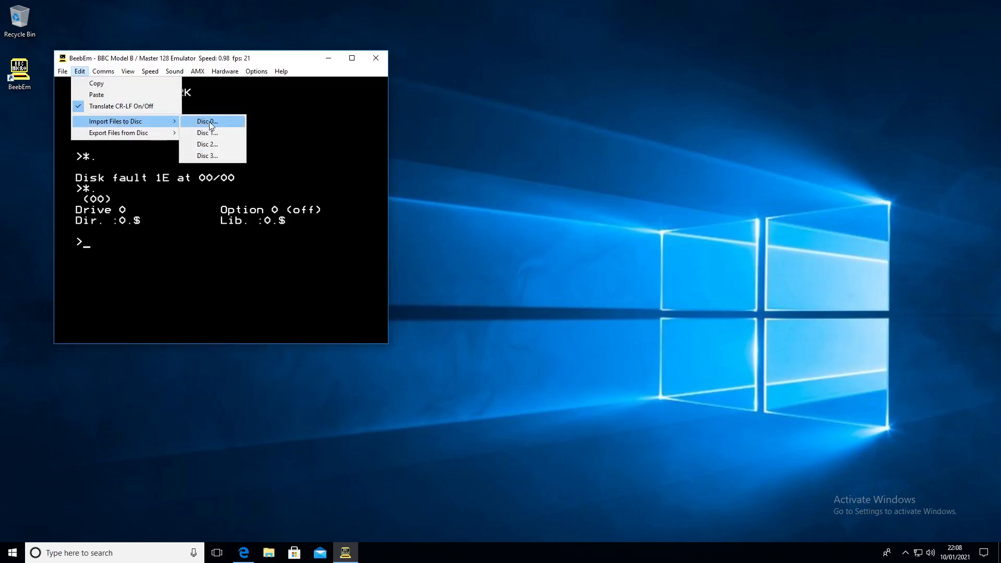
left_click(205, 121)
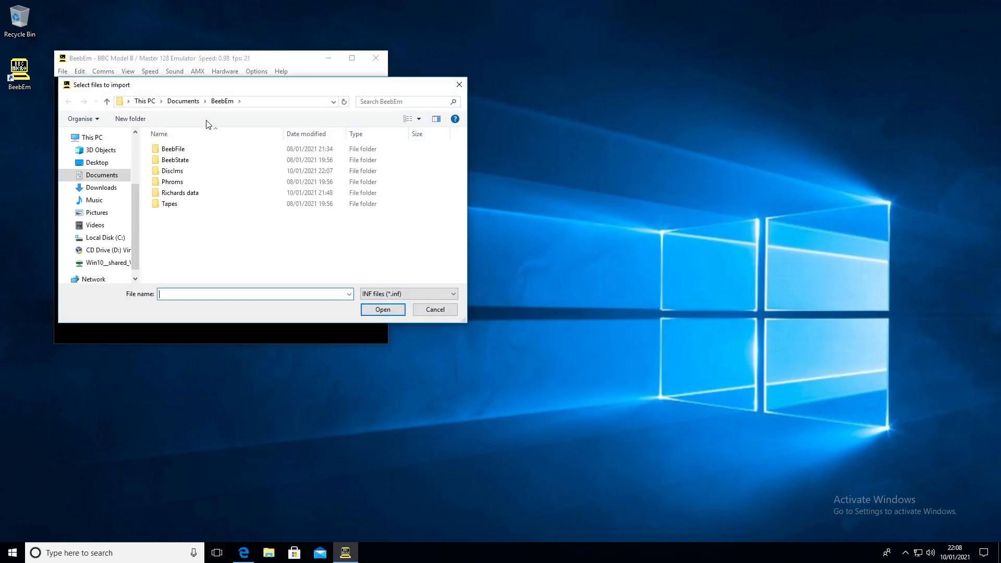
left_click(181, 192)
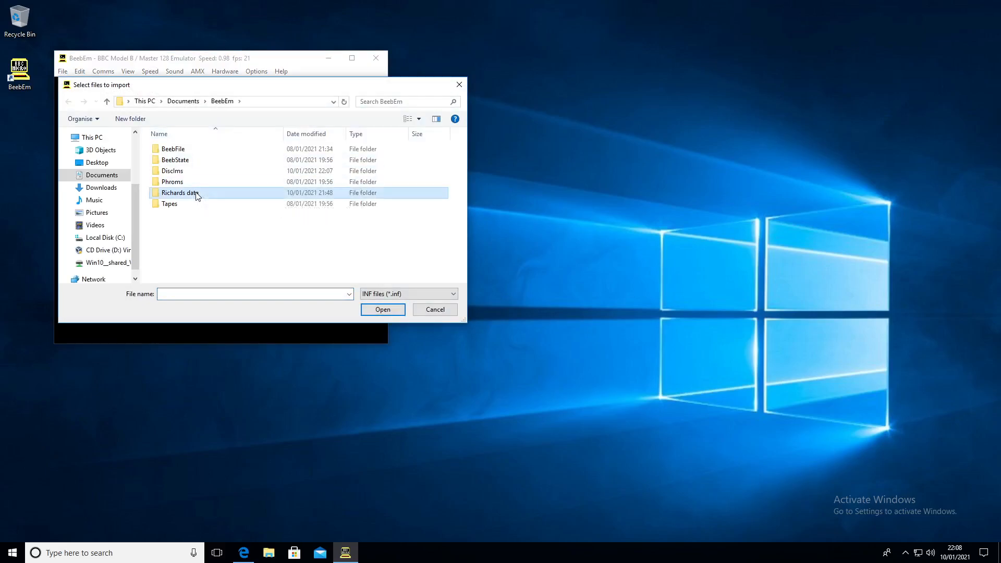
double_click(180, 192)
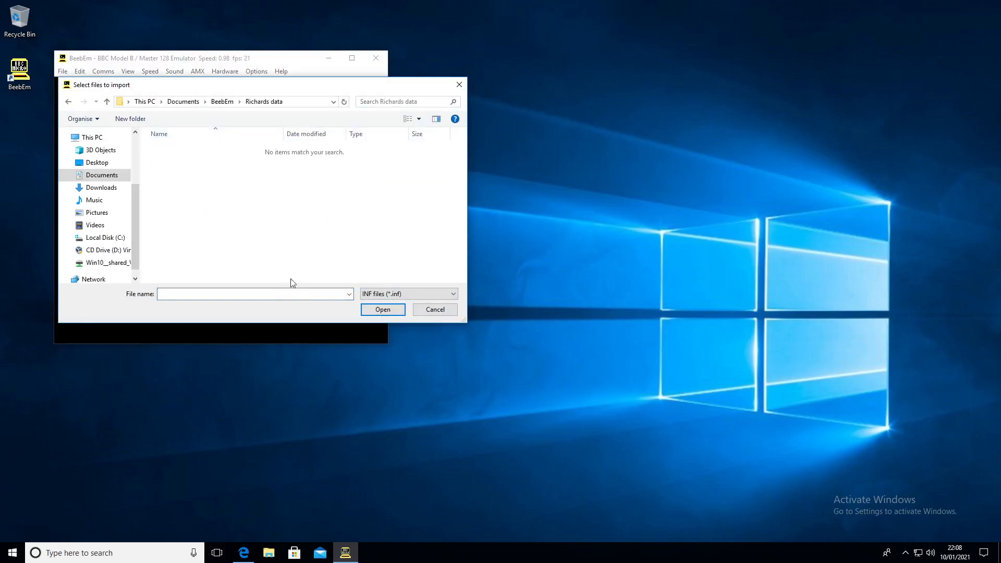
left_click(409, 294)
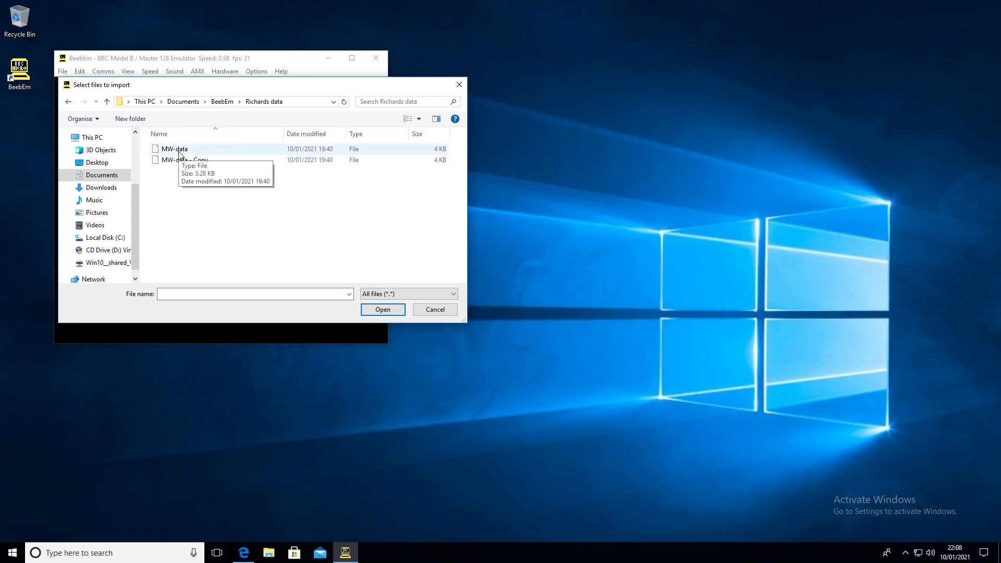
left_click(383, 309)
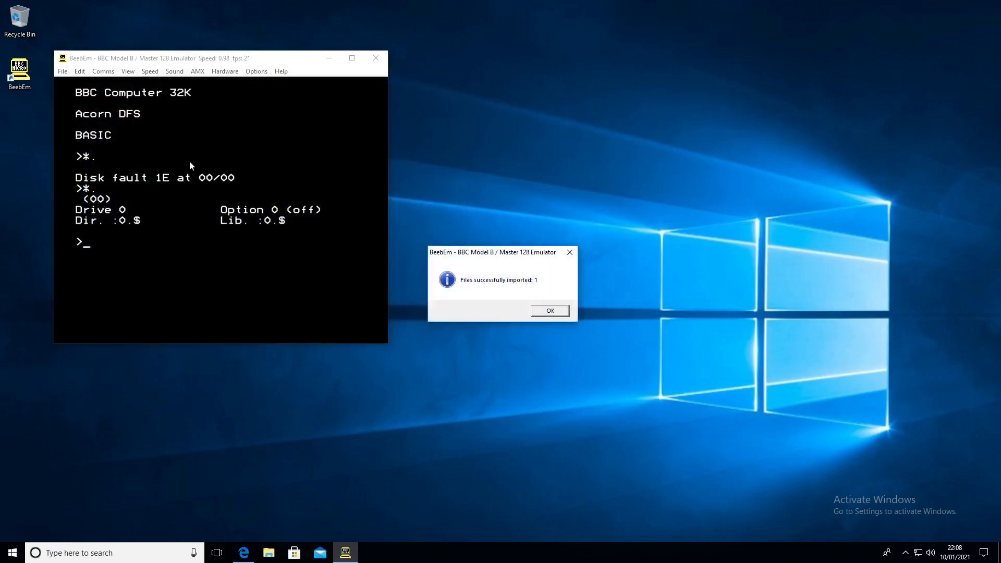
Step: Dismiss the import confirmation and catalogue drive 0 again with *.
left_click(549, 311)
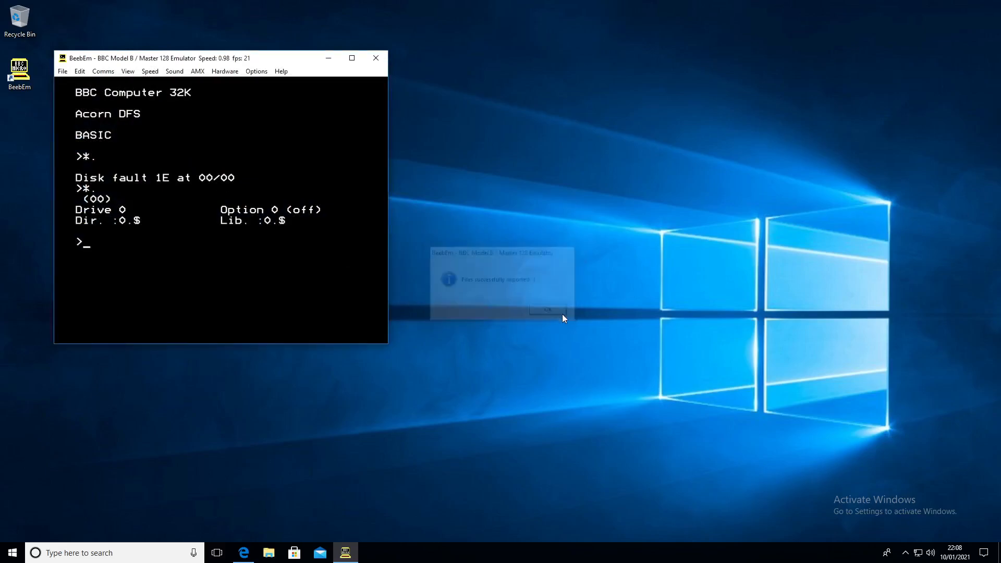
left_click(547, 310)
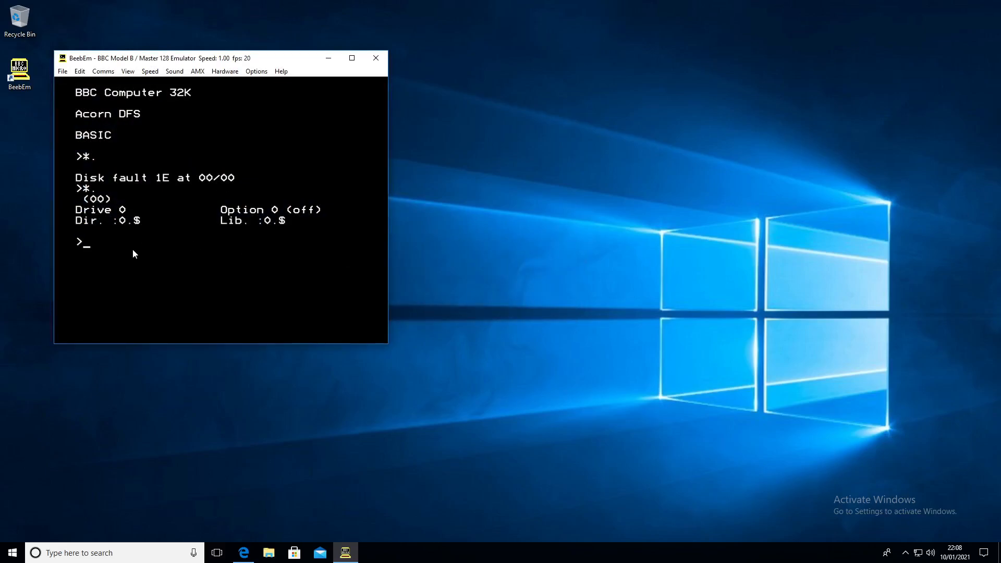
type("*.")
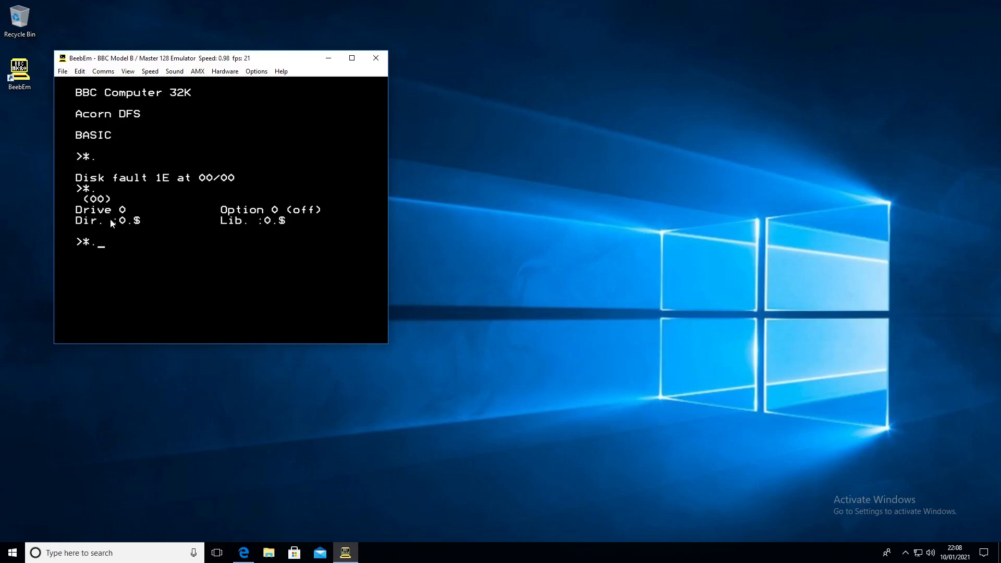